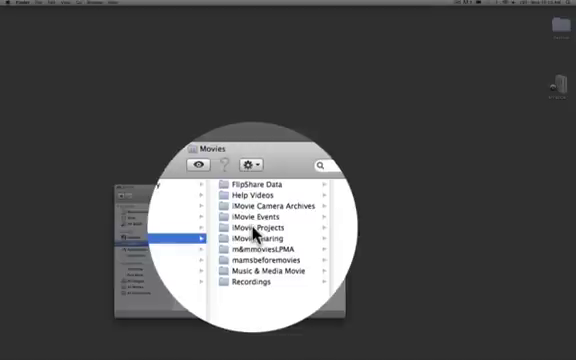
# Step: Select iMovie Projects in Movies to list Performance Management 1, Performance Management 2 and Zoe
pyautogui.click(255, 228)
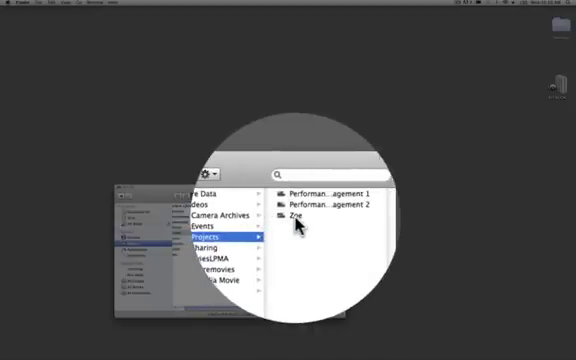
pyautogui.click(294, 217)
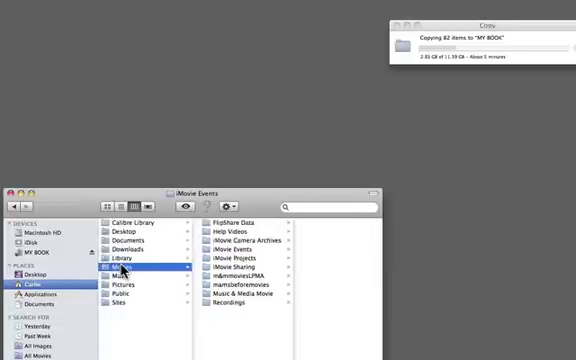
pyautogui.click(120, 270)
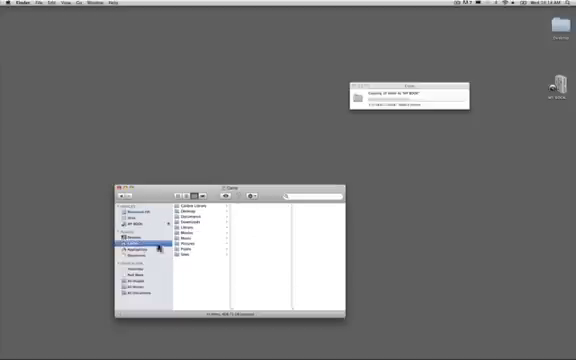
pyautogui.click(189, 233)
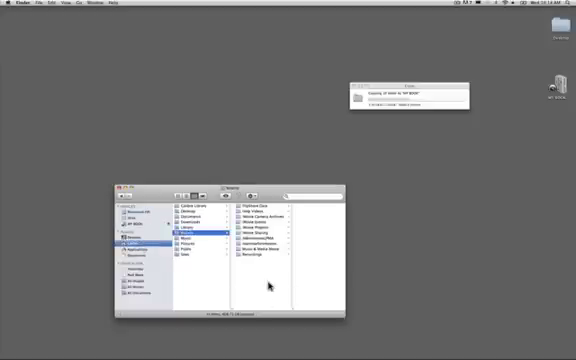